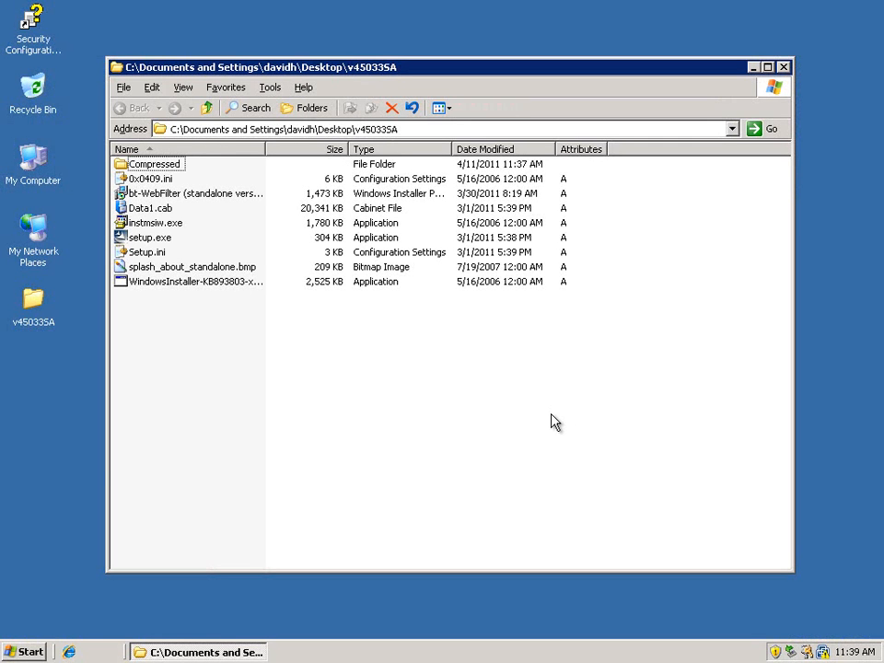
pyautogui.moveTo(407, 474)
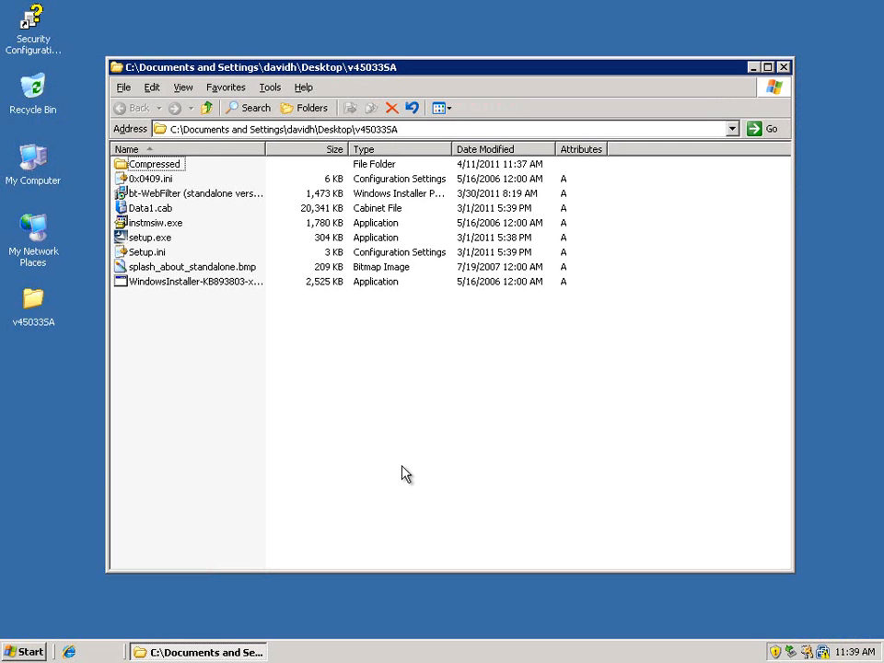
pyautogui.moveTo(35, 313)
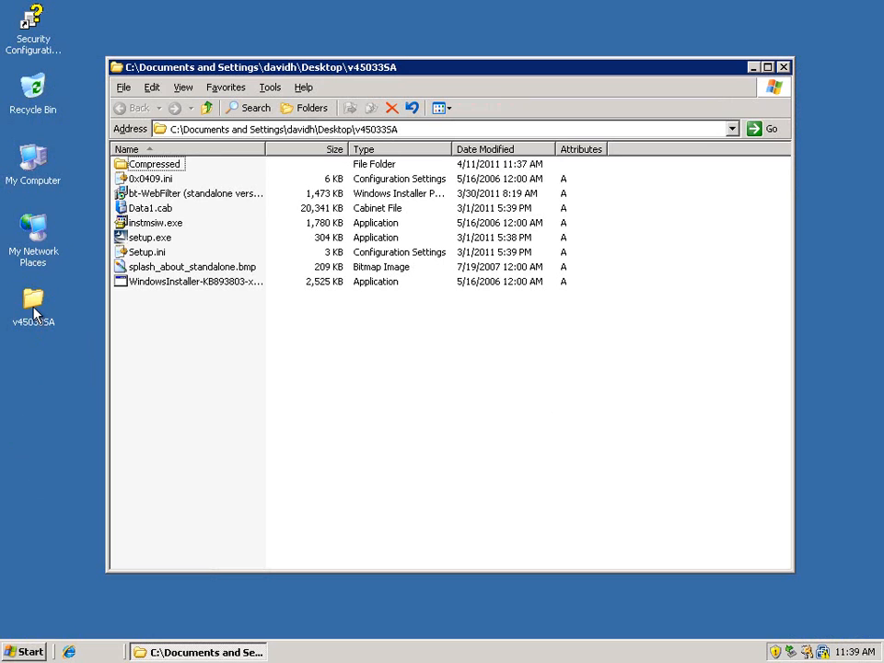
pyautogui.moveTo(593, 516)
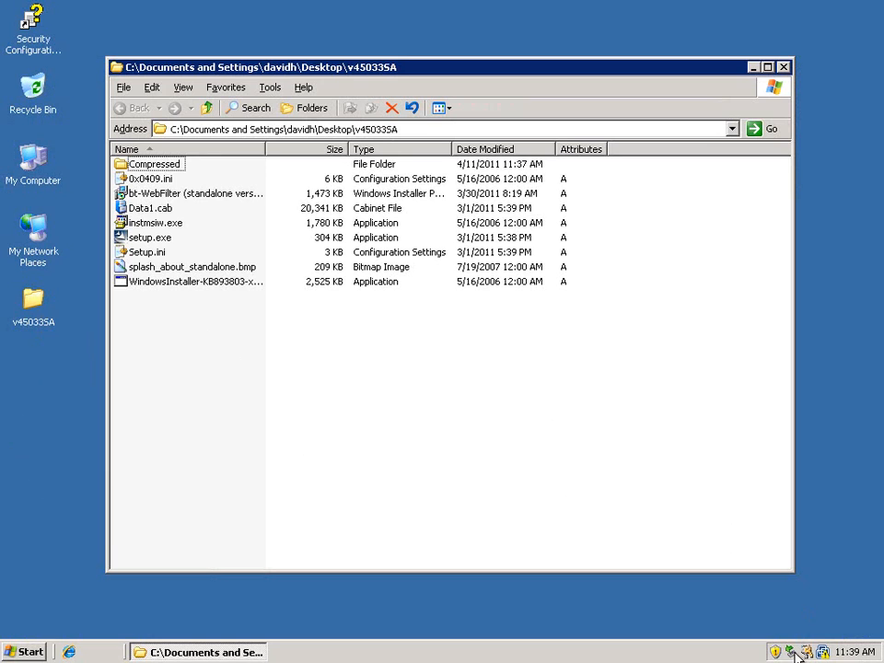
pyautogui.moveTo(179, 434)
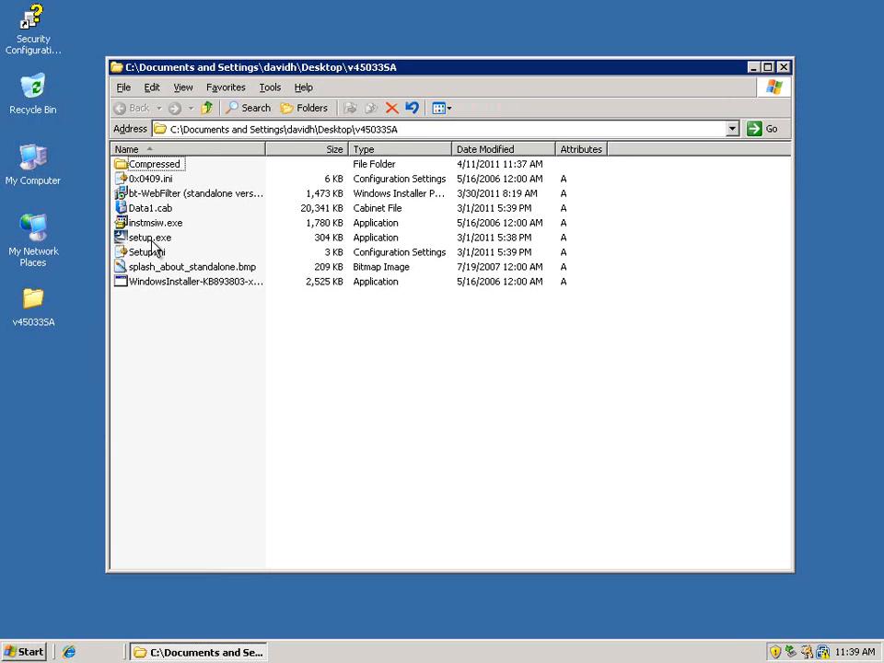
# Launch setup.exe, accept the license agreement and reach the Destination Folder step.
pyautogui.doubleClick(147, 235)
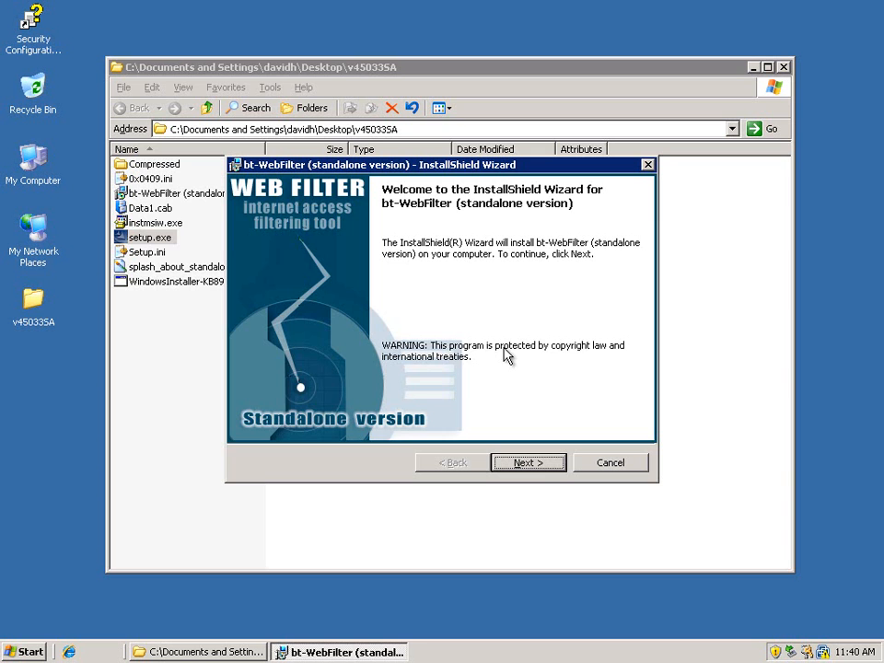
pyautogui.click(526, 462)
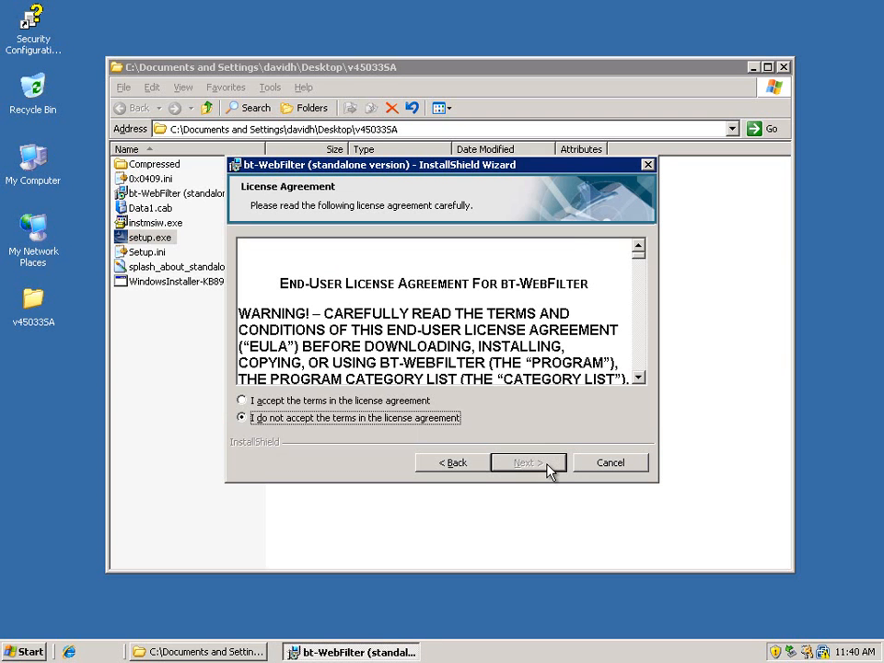
pyautogui.click(241, 400)
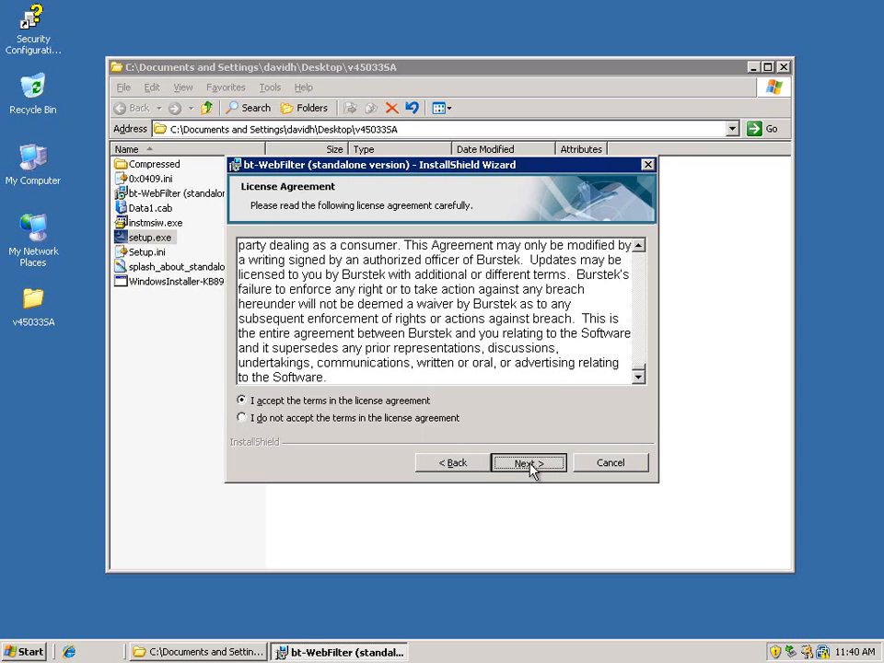
pyautogui.click(527, 462)
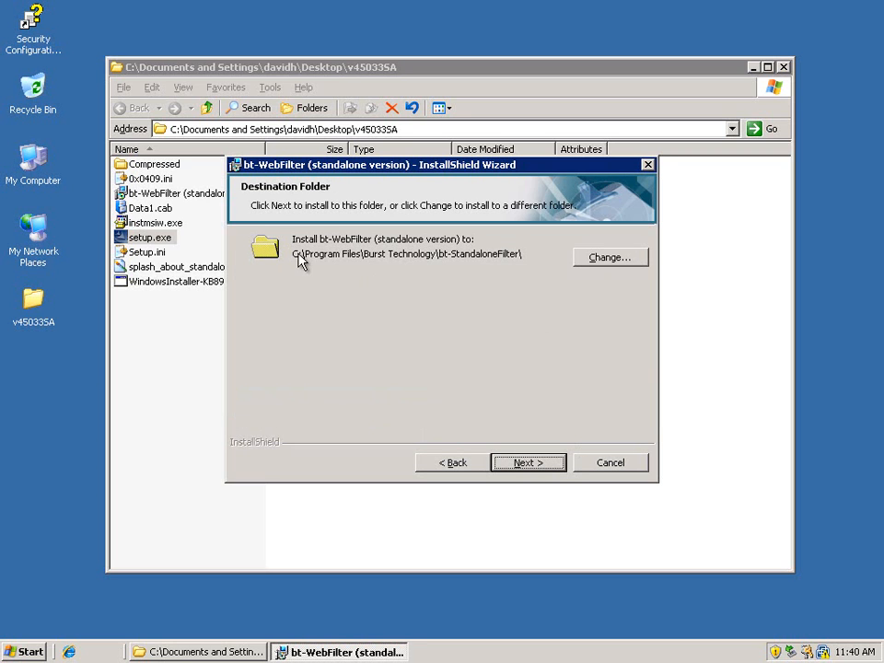
pyautogui.moveTo(566, 427)
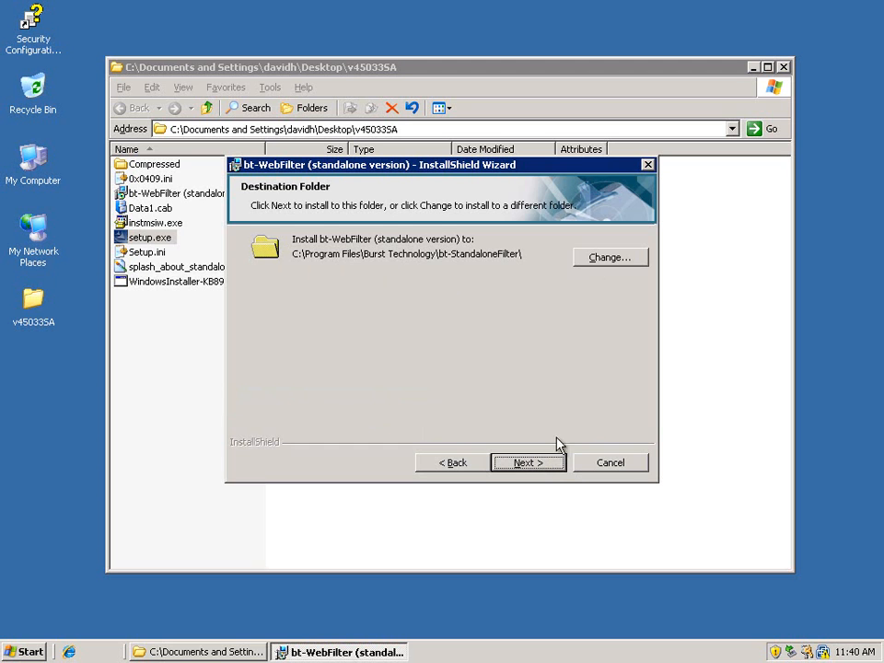
# Review and keep the default destination folder, then reach the Setup Type step.
pyautogui.click(609, 258)
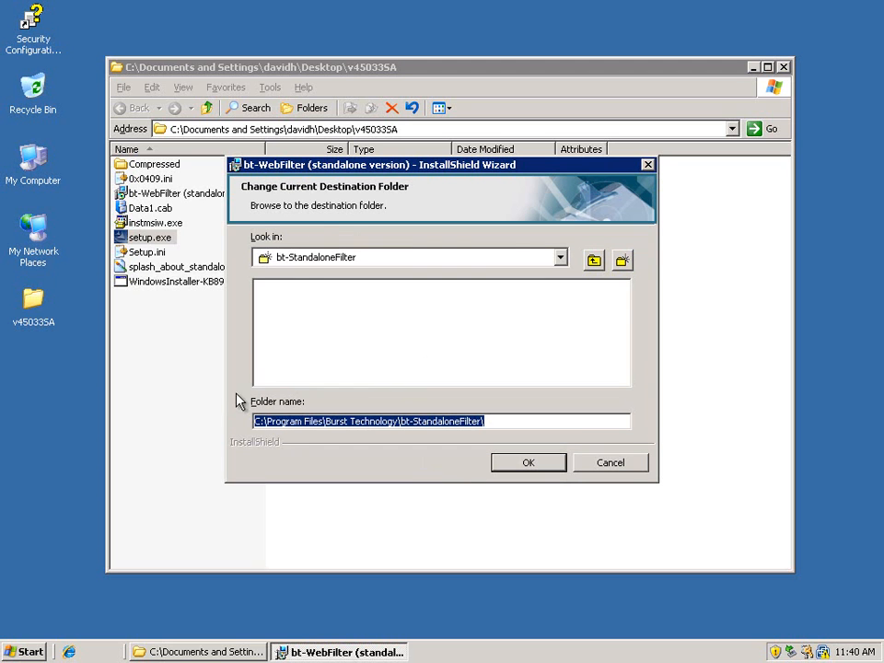
pyautogui.click(527, 462)
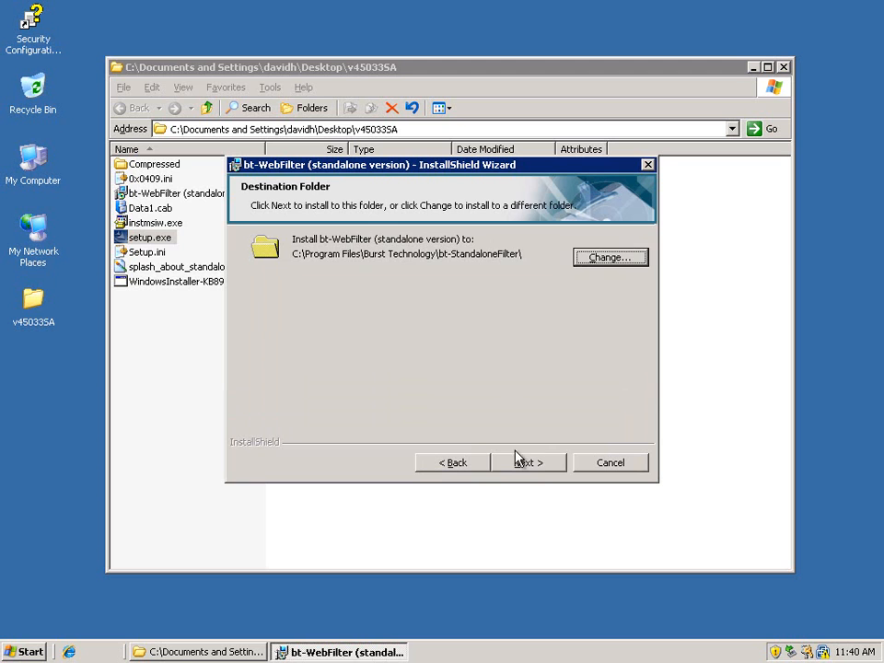
pyautogui.click(526, 462)
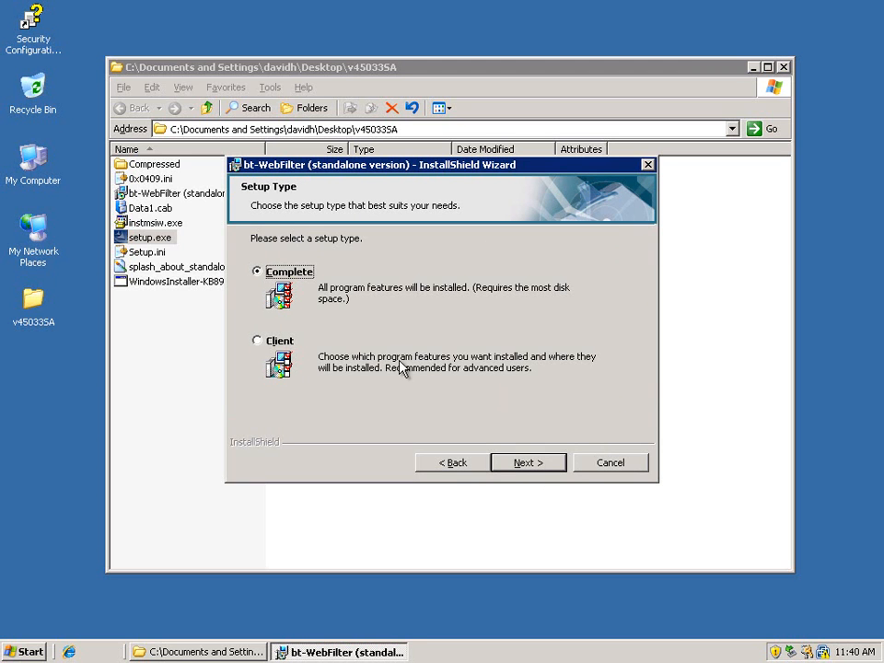
pyautogui.moveTo(294, 361)
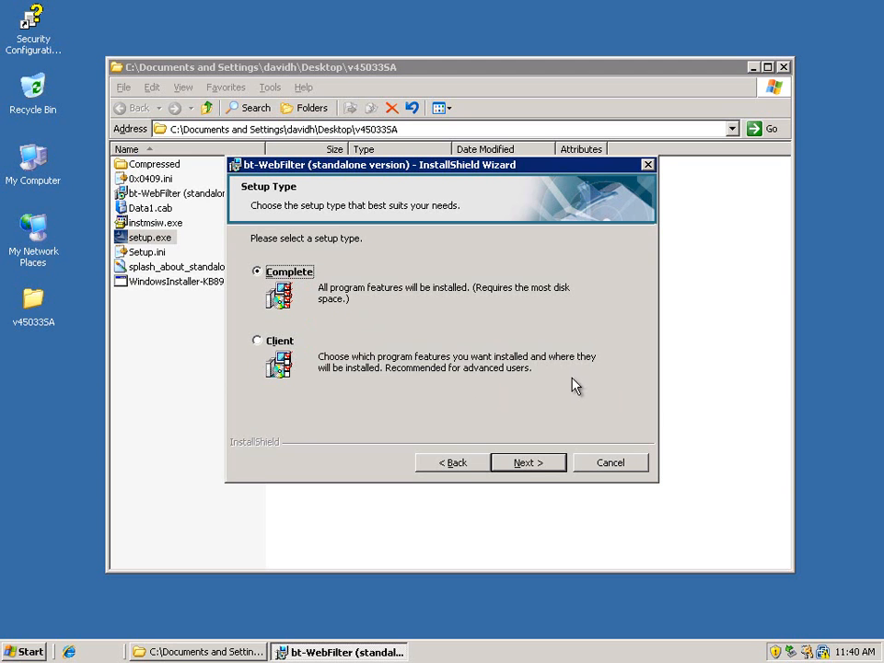
# Keep the Complete setup type and reach the URL Control List update settings.
pyautogui.click(527, 463)
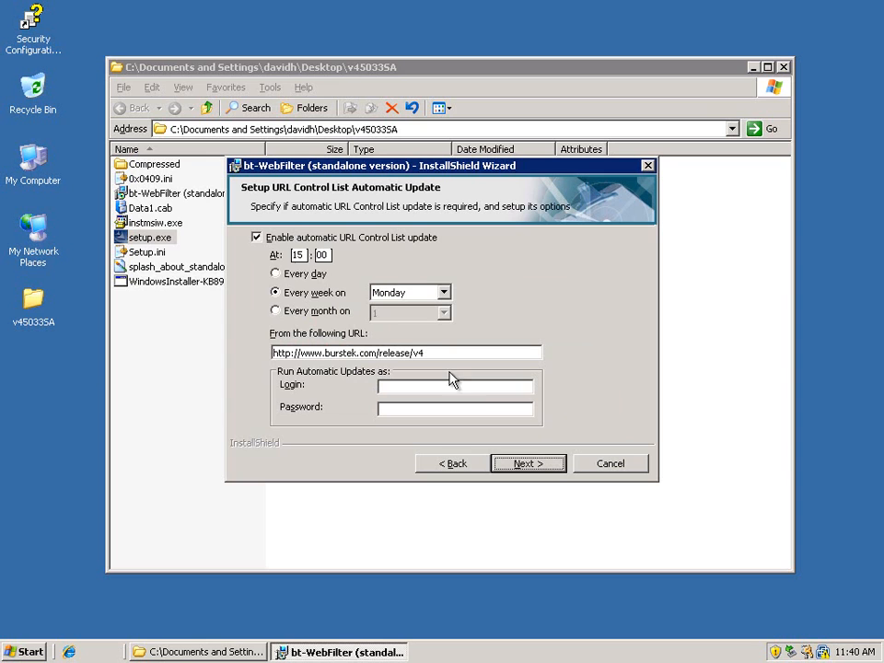
pyautogui.moveTo(383, 246)
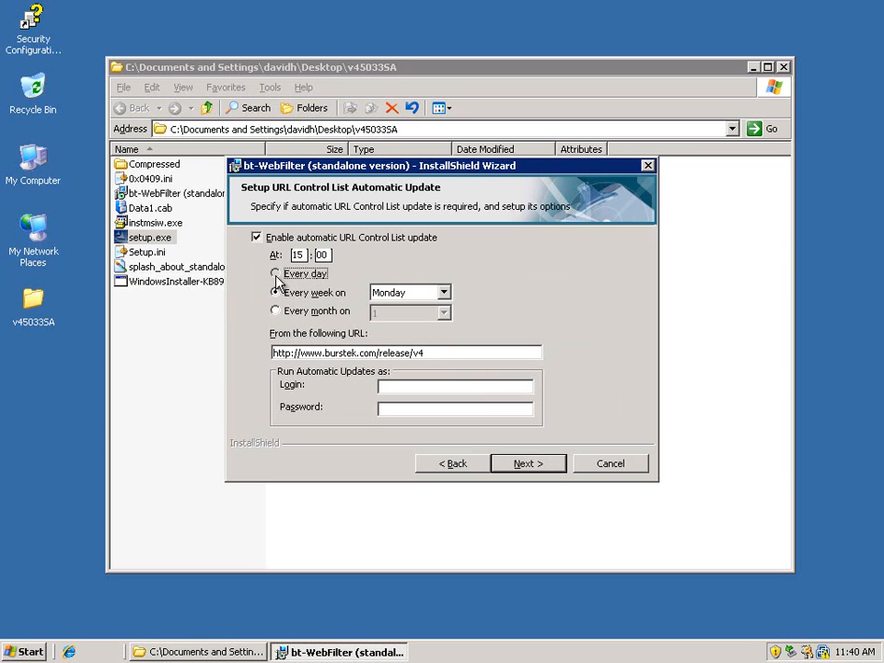
# Schedule automatic URL Control List updates every day and reach the ready-to-install step.
pyautogui.click(276, 291)
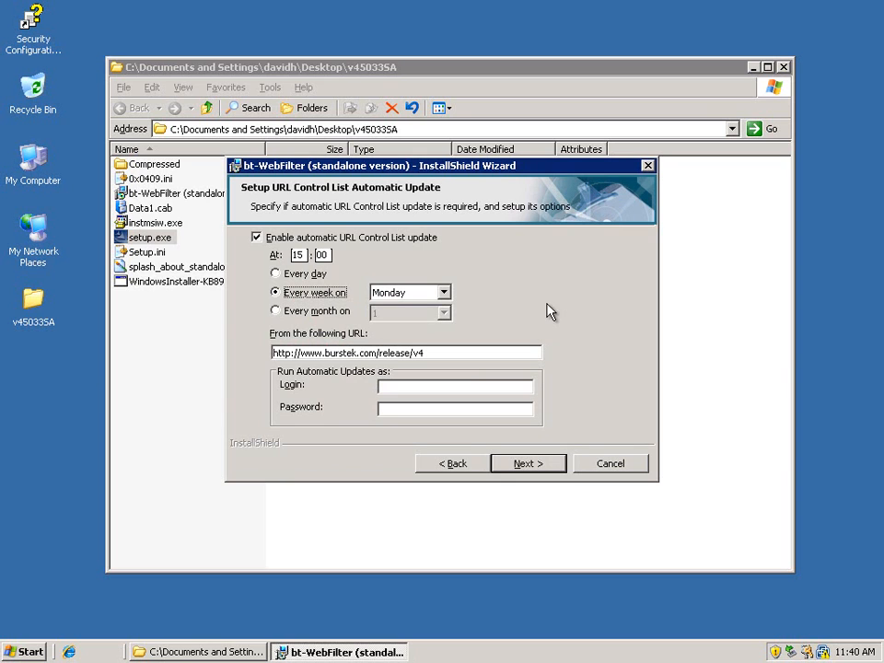
pyautogui.moveTo(322, 412)
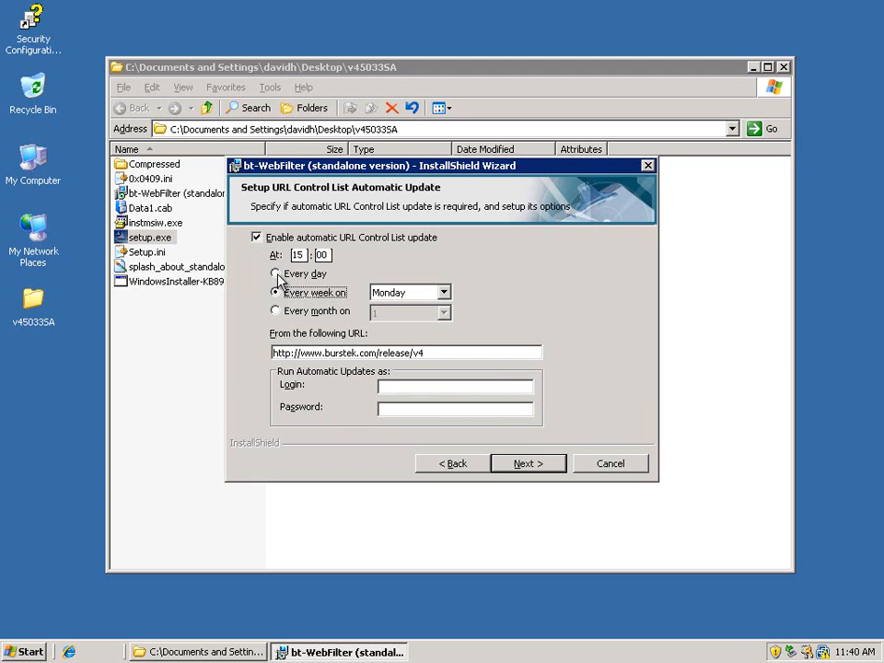
pyautogui.click(276, 273)
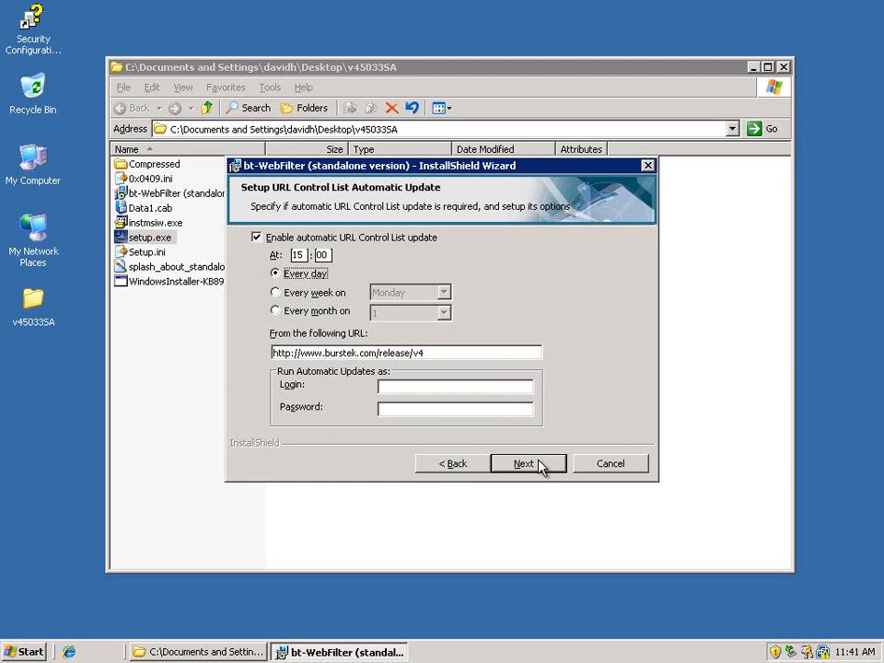
pyautogui.click(523, 464)
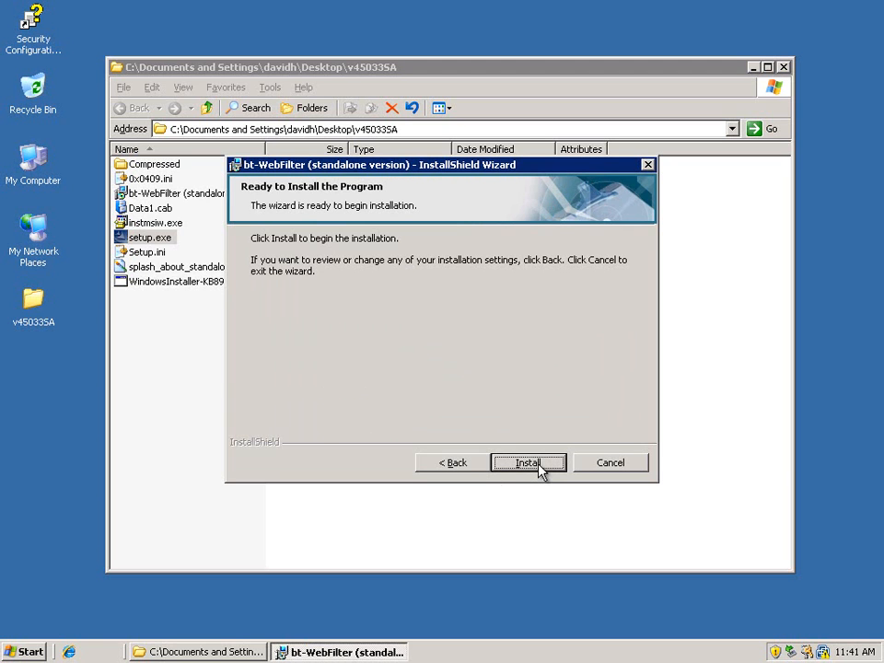
# Install bt-WebFilter and finish the wizard, bringing up the system restart prompt.
pyautogui.click(527, 463)
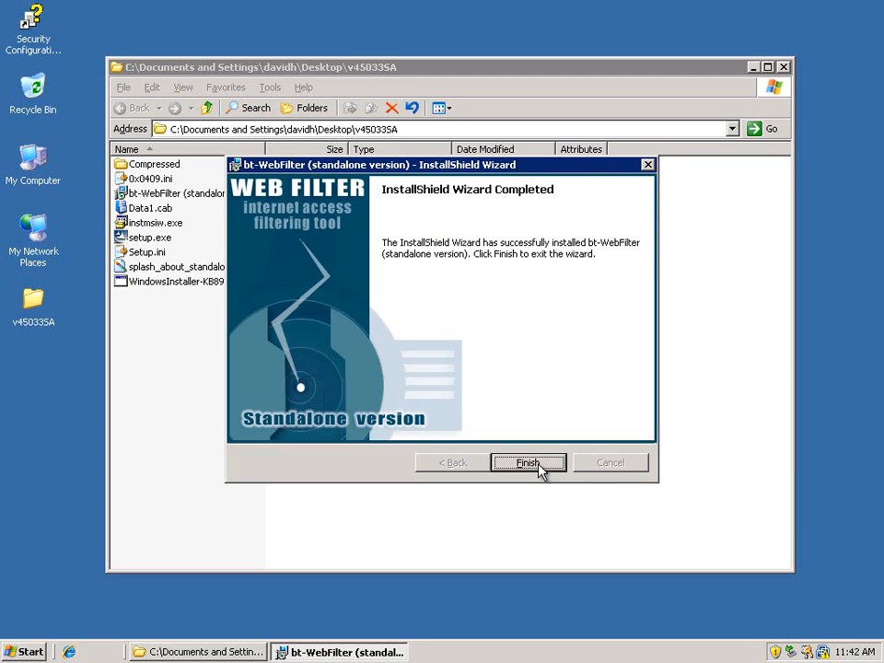
pyautogui.click(527, 462)
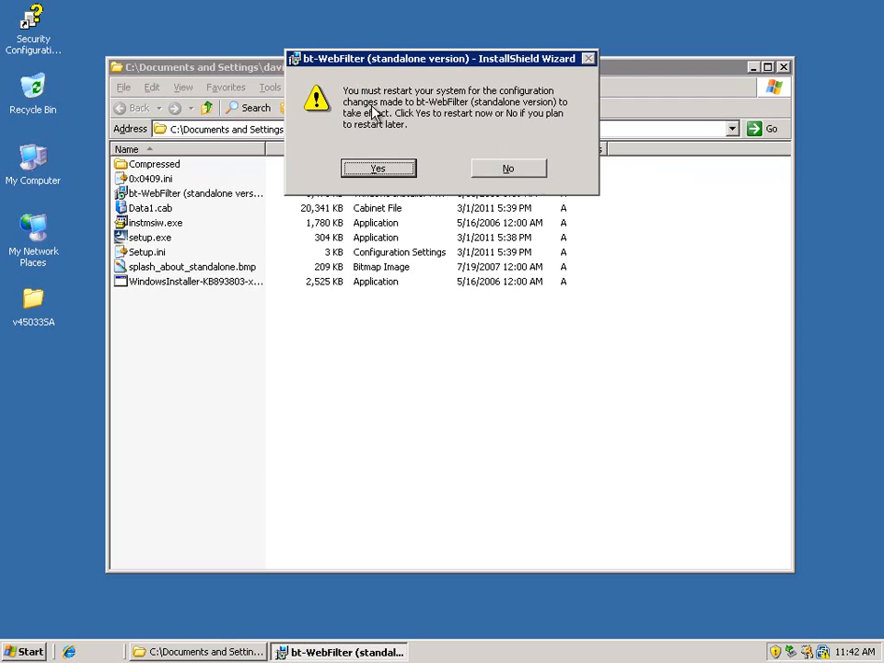